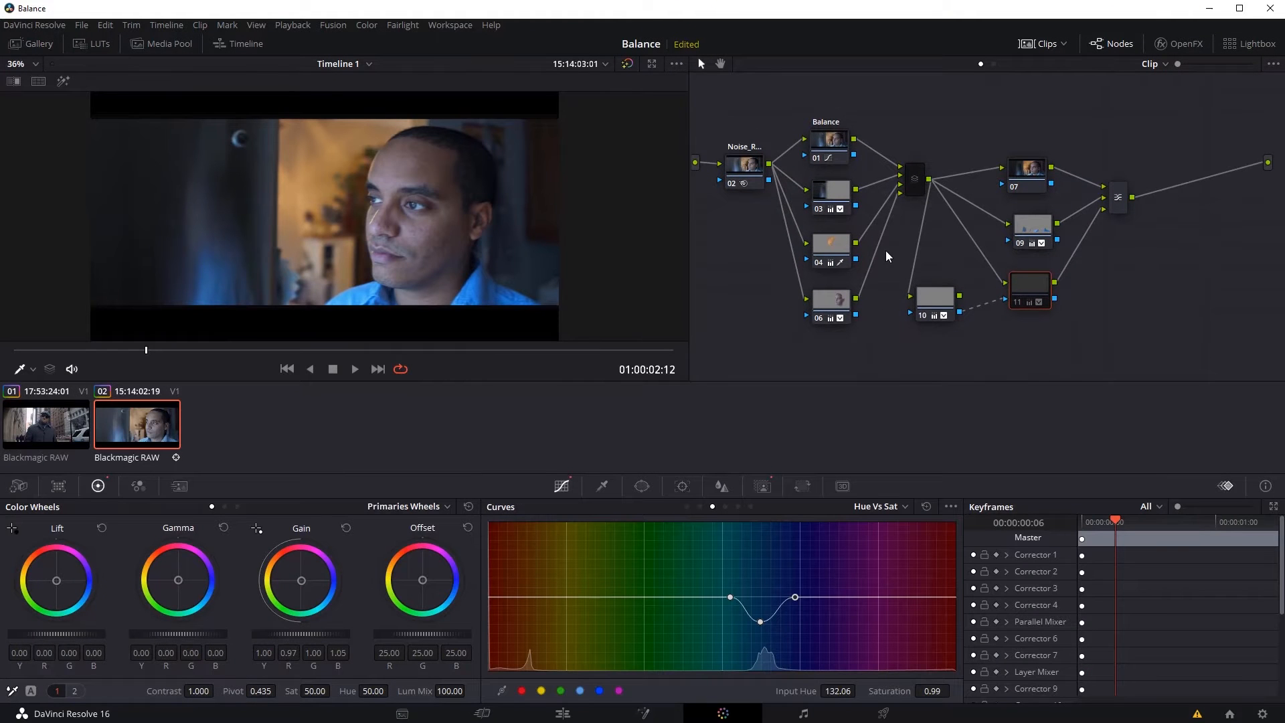
# - Reveal the Input Color Space choices in Color Management, with ARRI Log C current
pyautogui.click(602, 486)
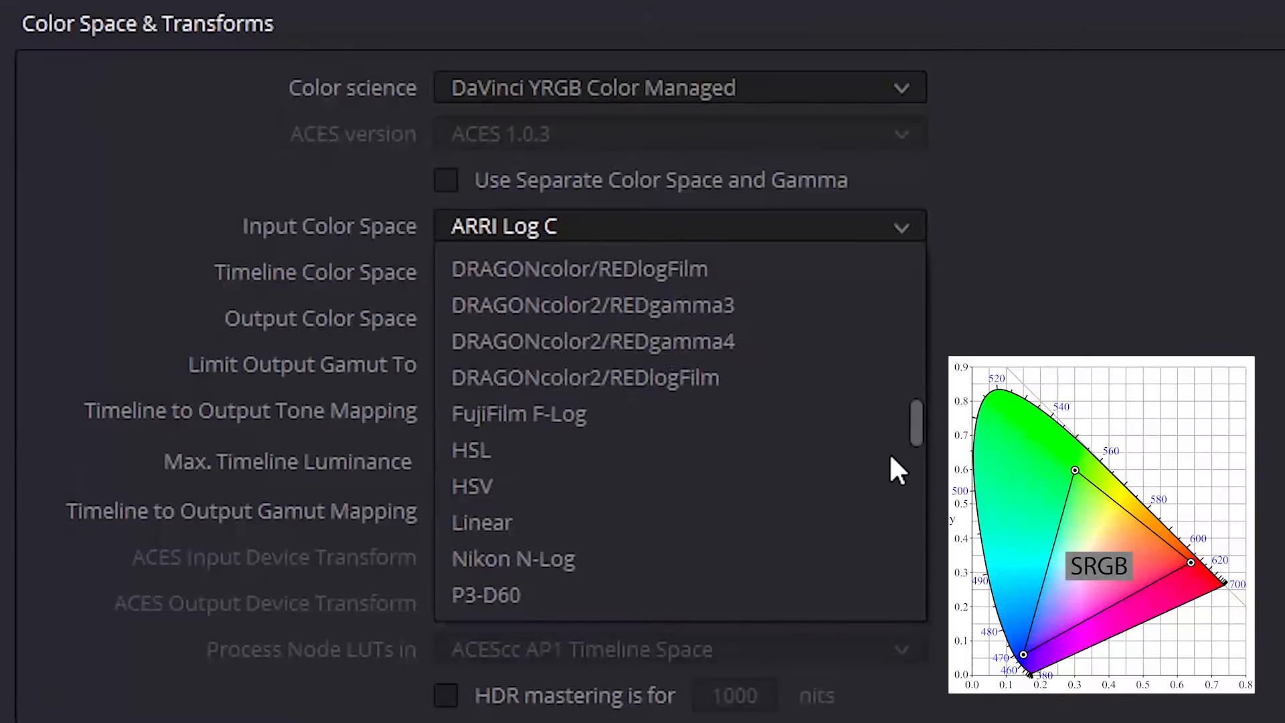
# - Fit the X-Rite ColorChecker Classic - Legacy overlay to the chart with Rec.709 source and target
pyautogui.scroll(-3)
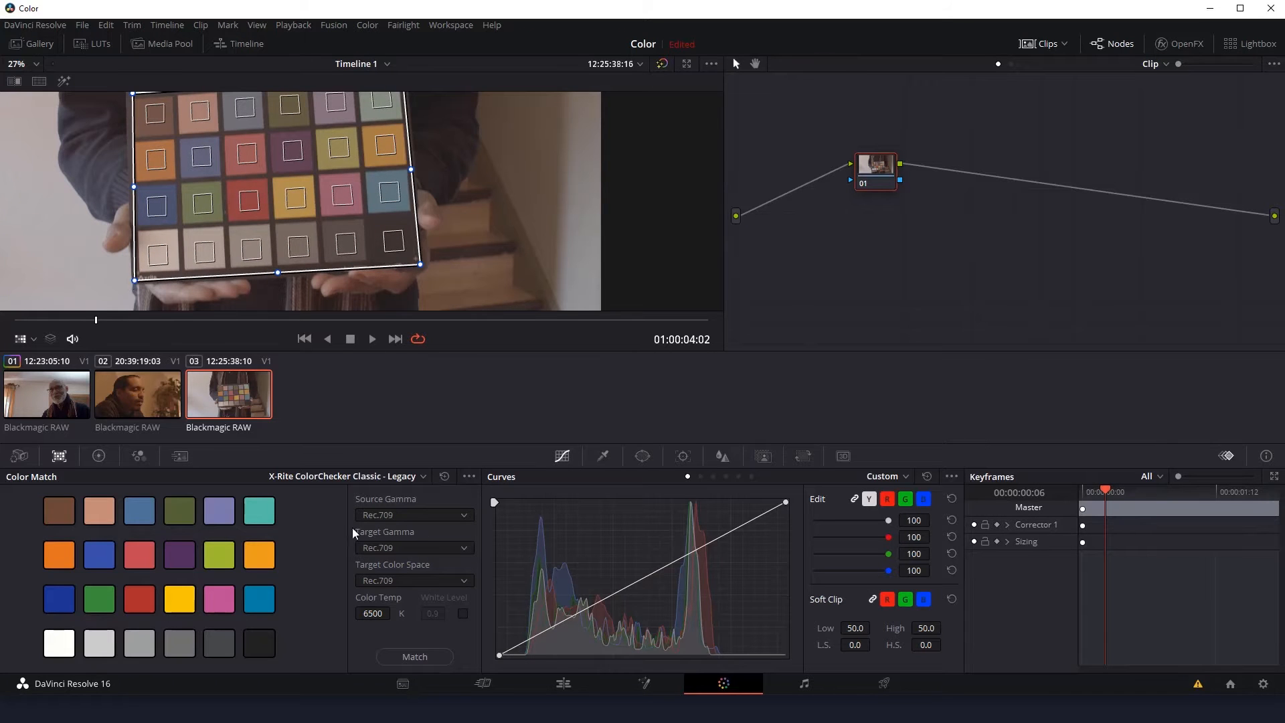
# - Show the four-band Multiband Compressor inserted on the Fairlight VoiceOver track
pyautogui.click(564, 688)
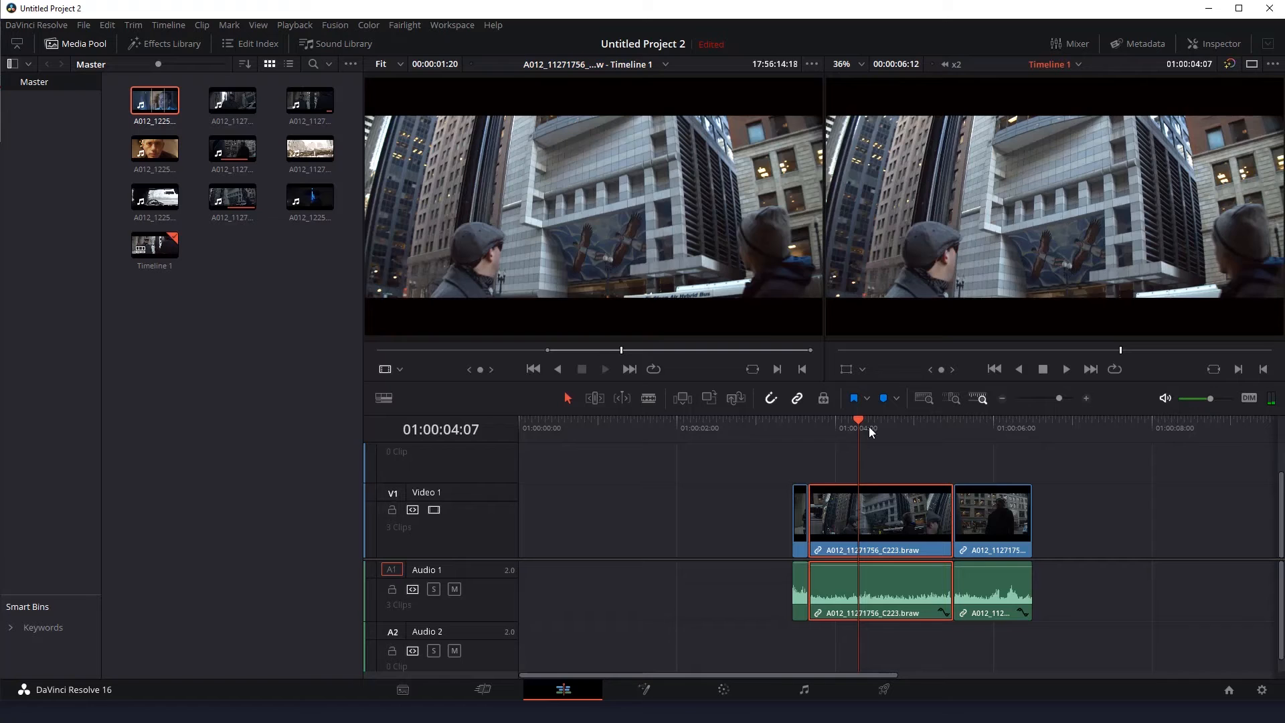
pyautogui.click(722, 713)
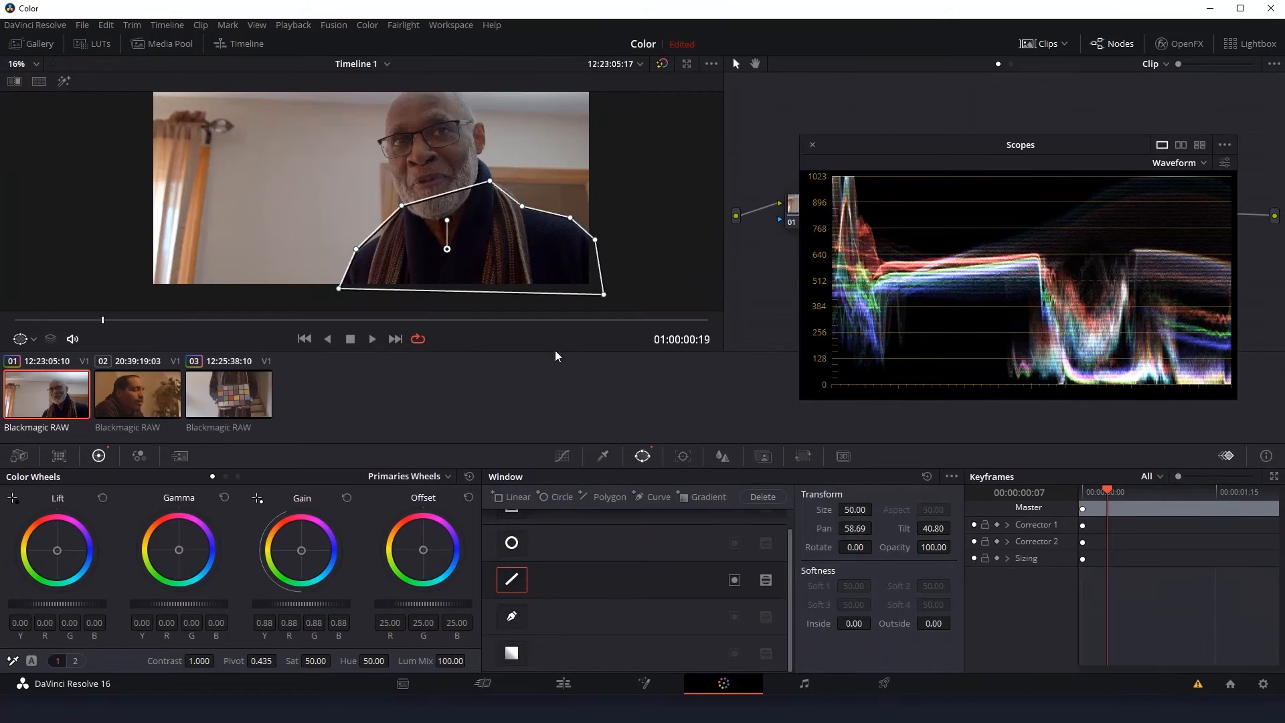
pyautogui.click(719, 631)
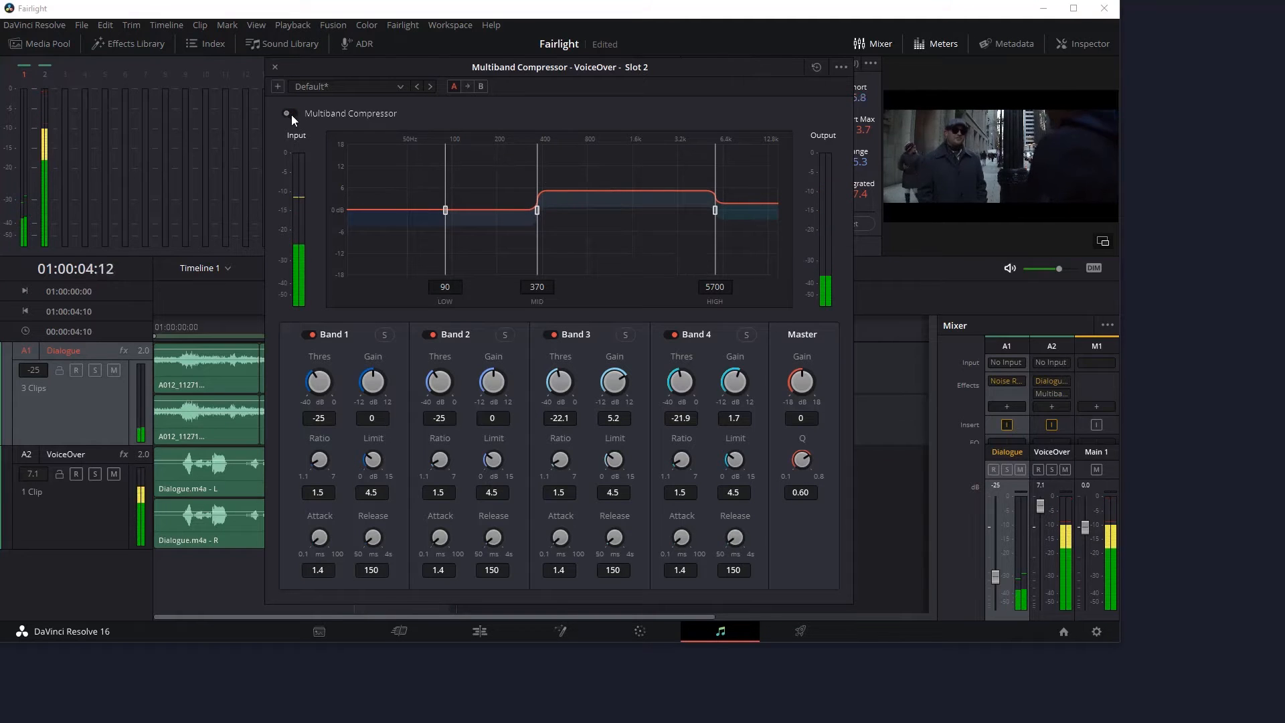
# - Connect the Polygon1 shape around the grass as the mask of ColorCorrector1
pyautogui.click(642, 631)
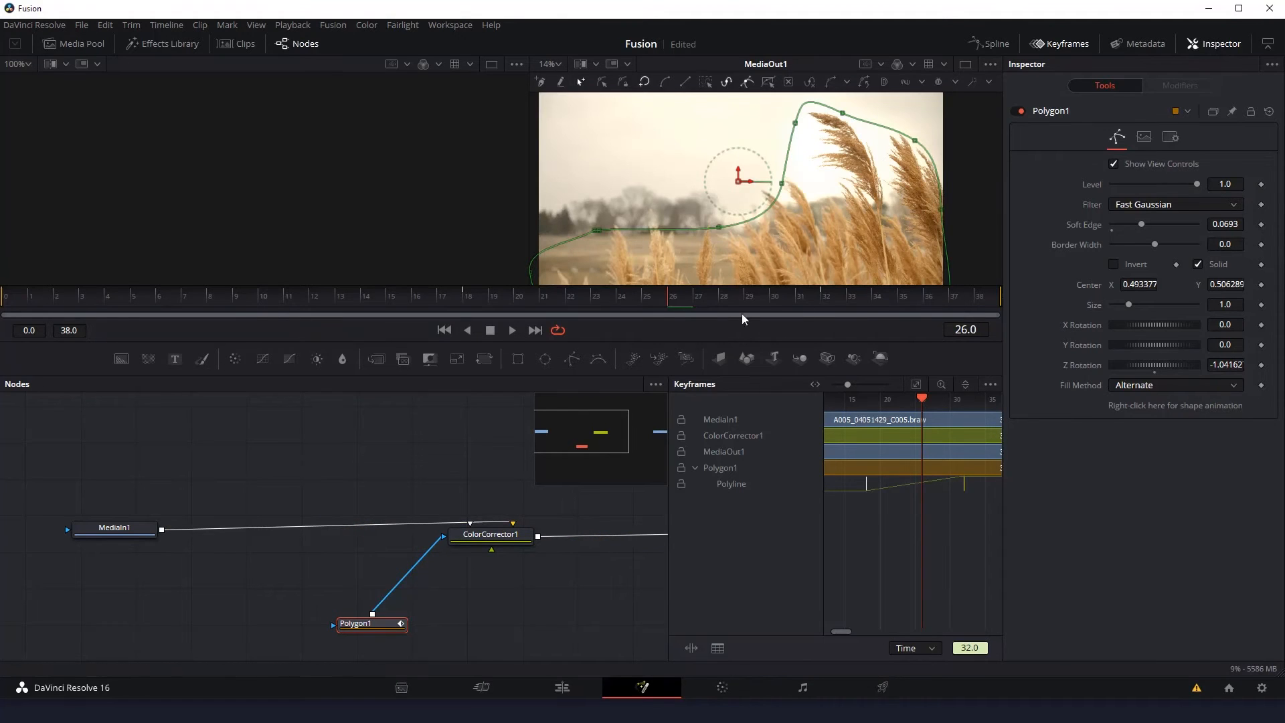
pyautogui.click(720, 686)
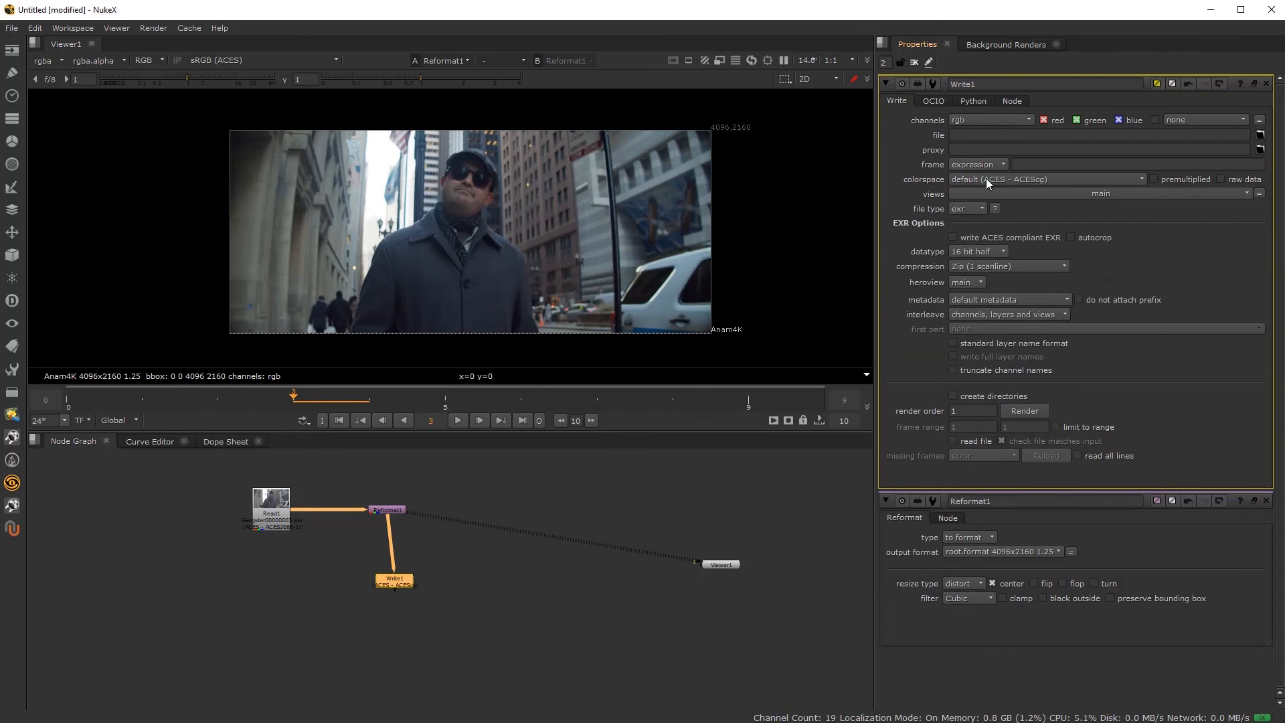
# - Switch to NukeX where Write1 outputs 16-bit half EXR in ACEScg after Reformat1
pyautogui.press('alt+tab')
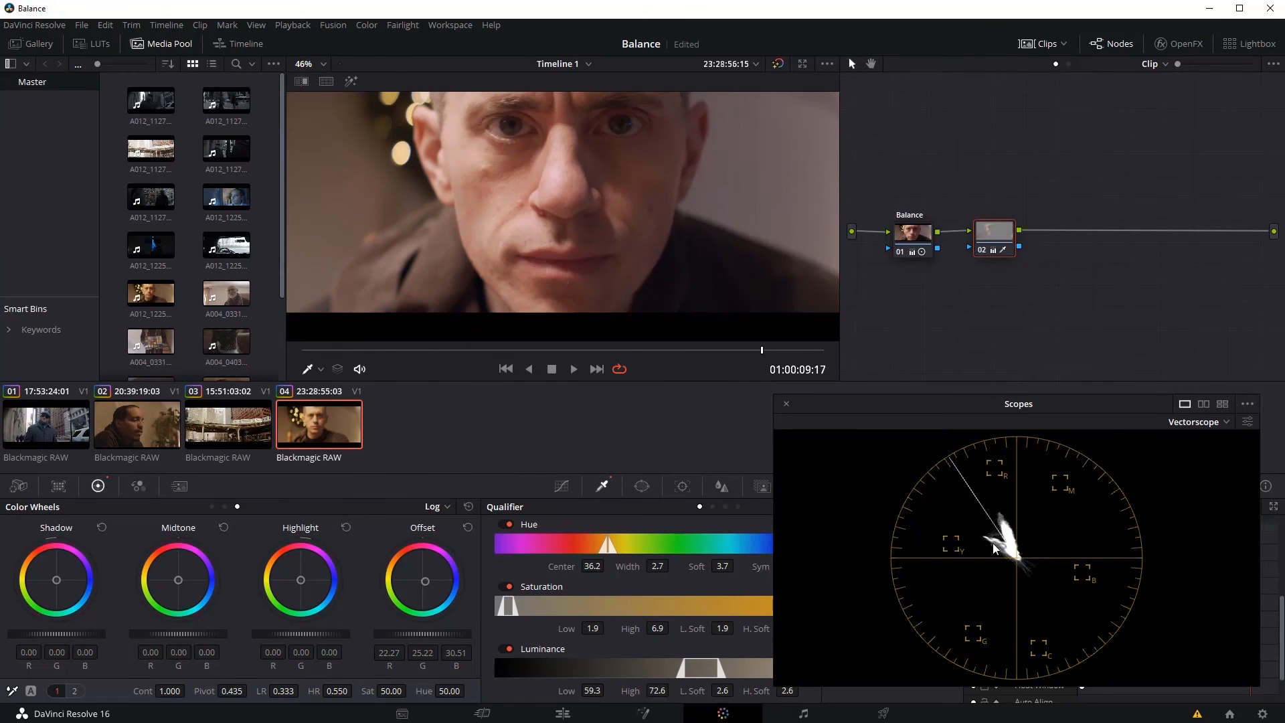